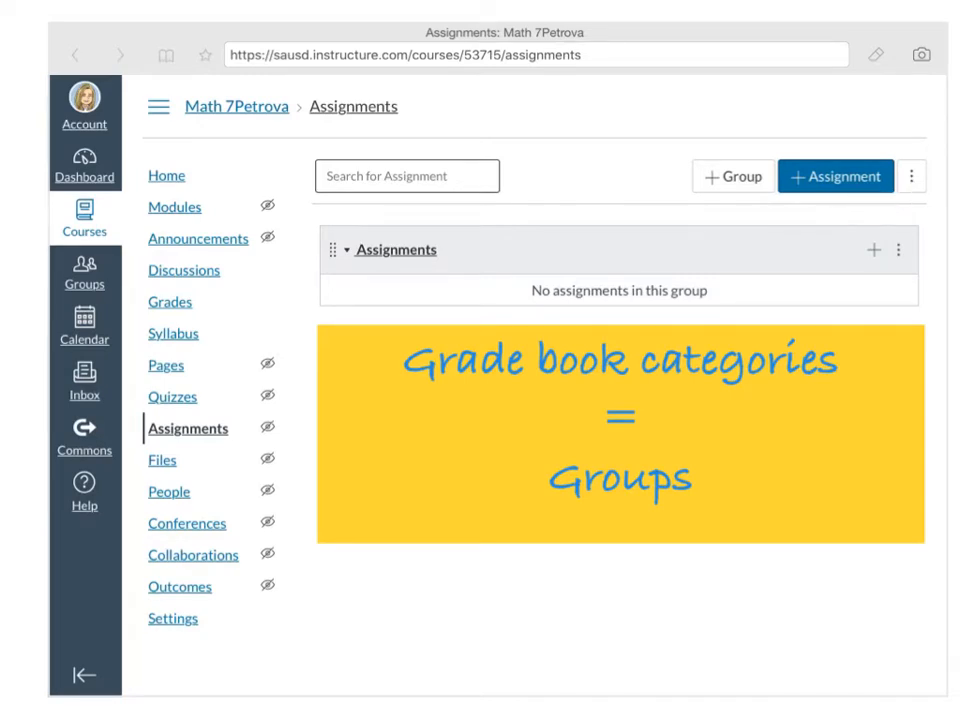
Show the course-wide assignment options menu next to + Assignment
click(910, 176)
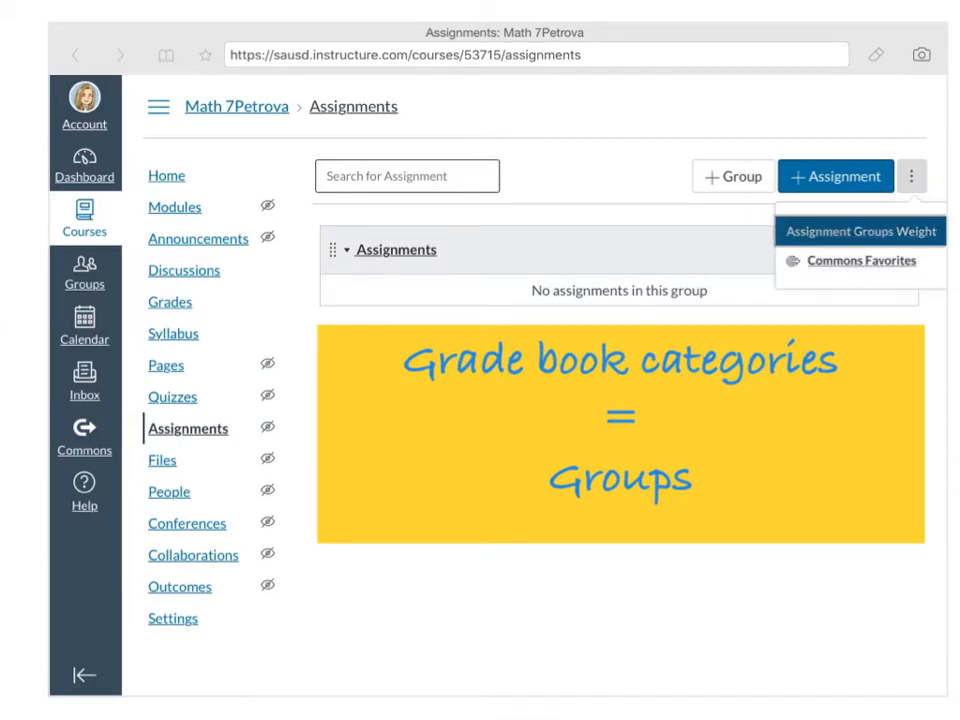
Enable 'Weight final grade based on assignment groups' and save the setting
click(859, 231)
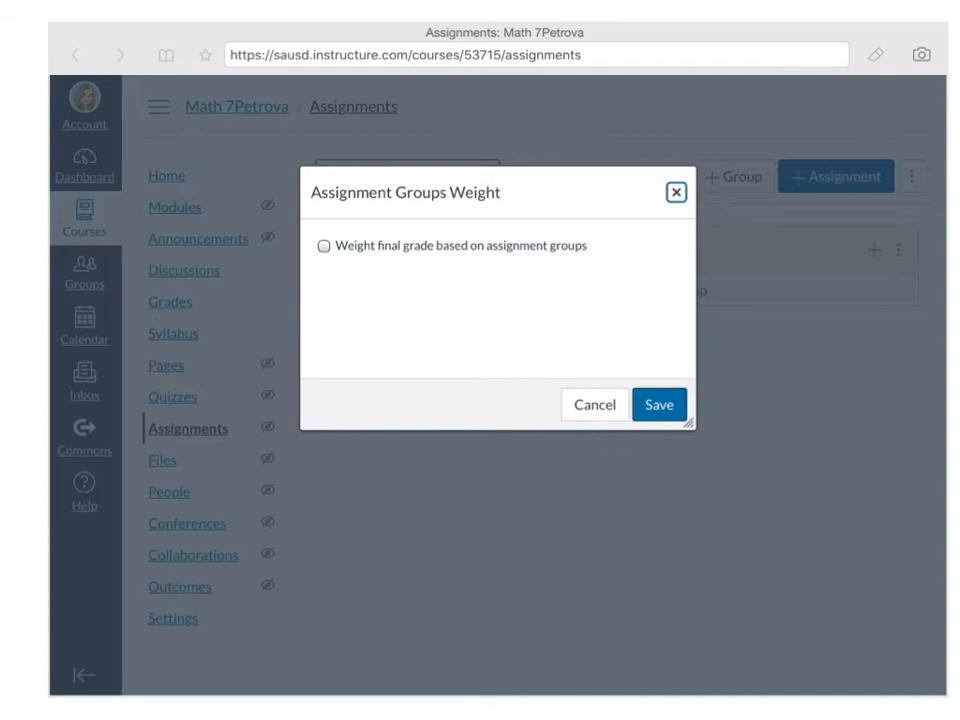
click(323, 246)
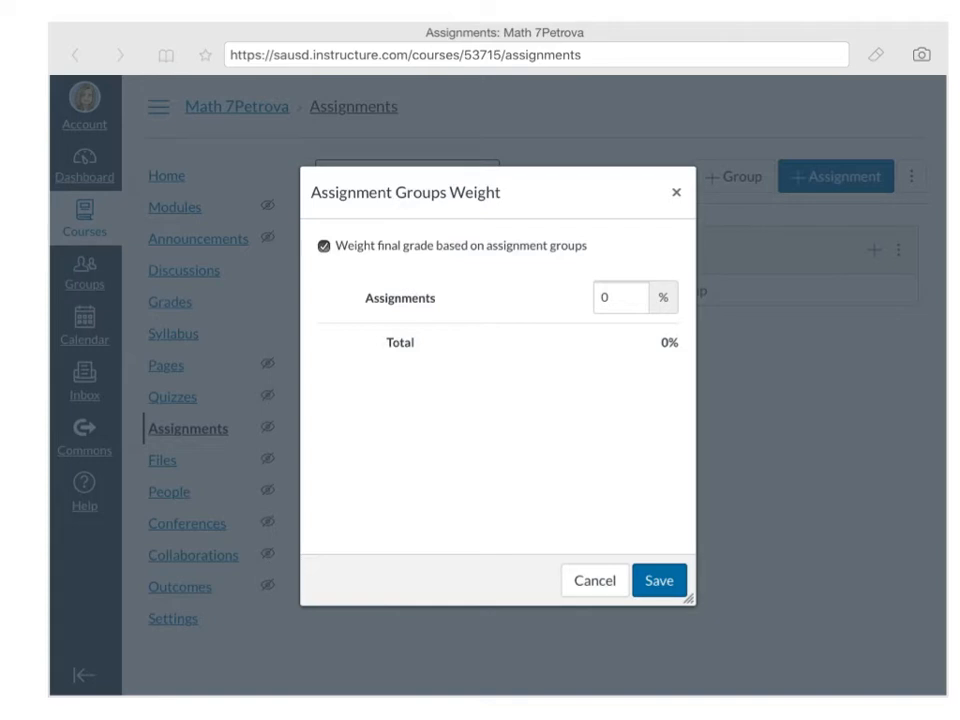
click(658, 580)
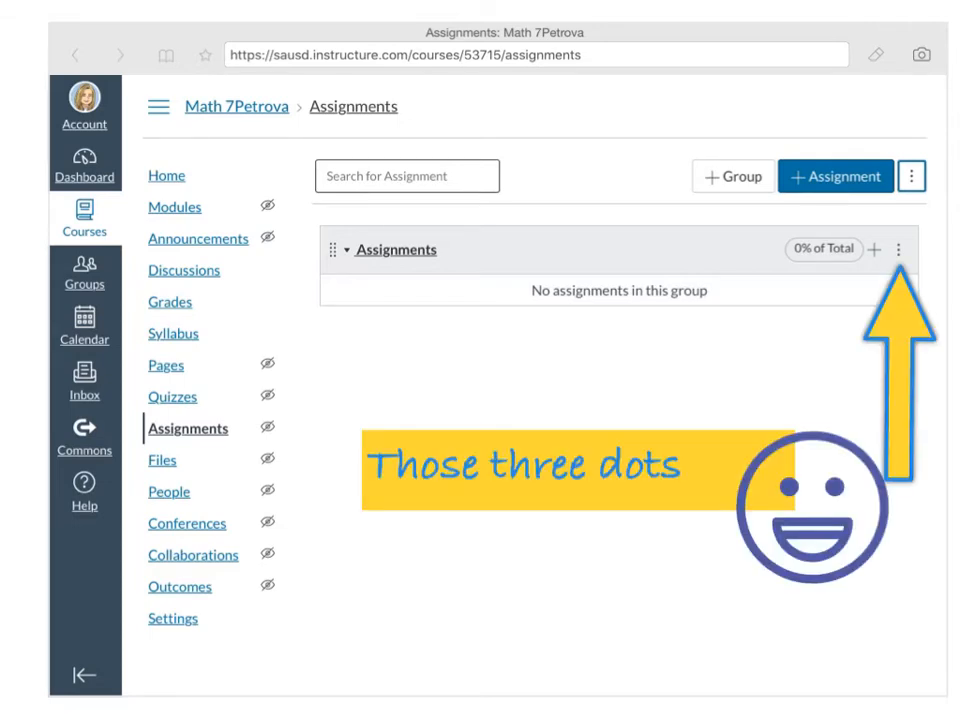
Rename the default Assignments group to Classwork and weight it at 50%
click(899, 250)
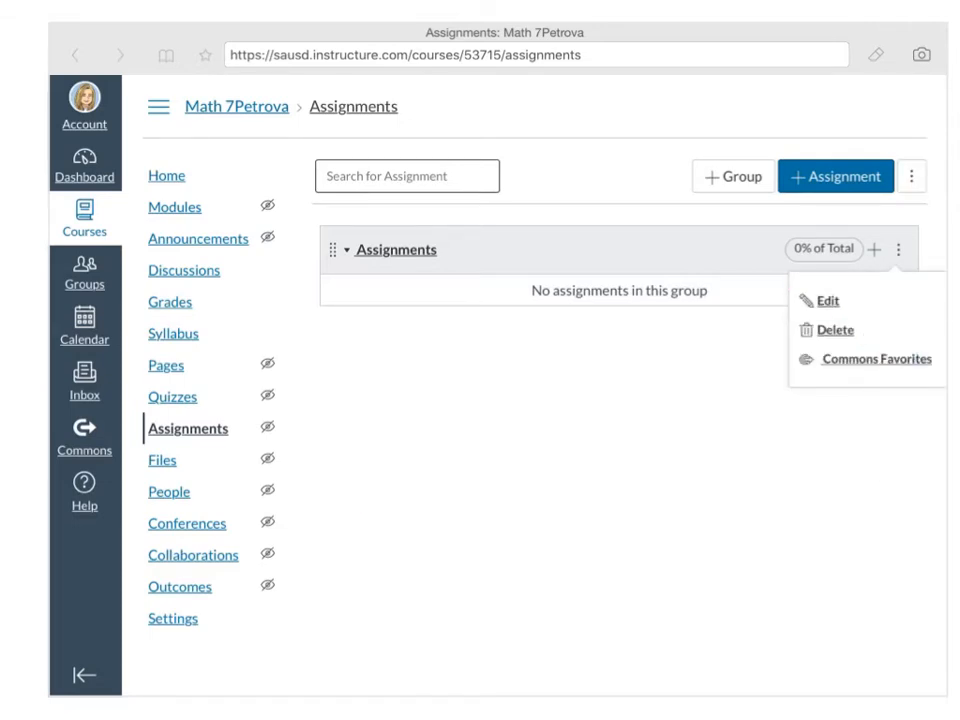
mouse_move(826, 300)
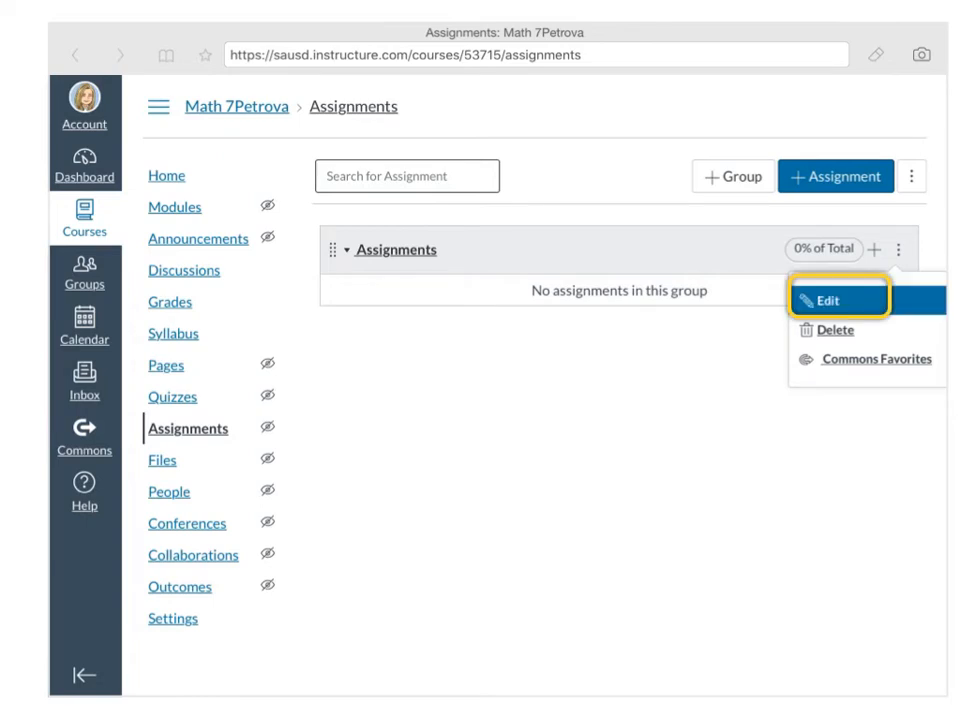
click(826, 300)
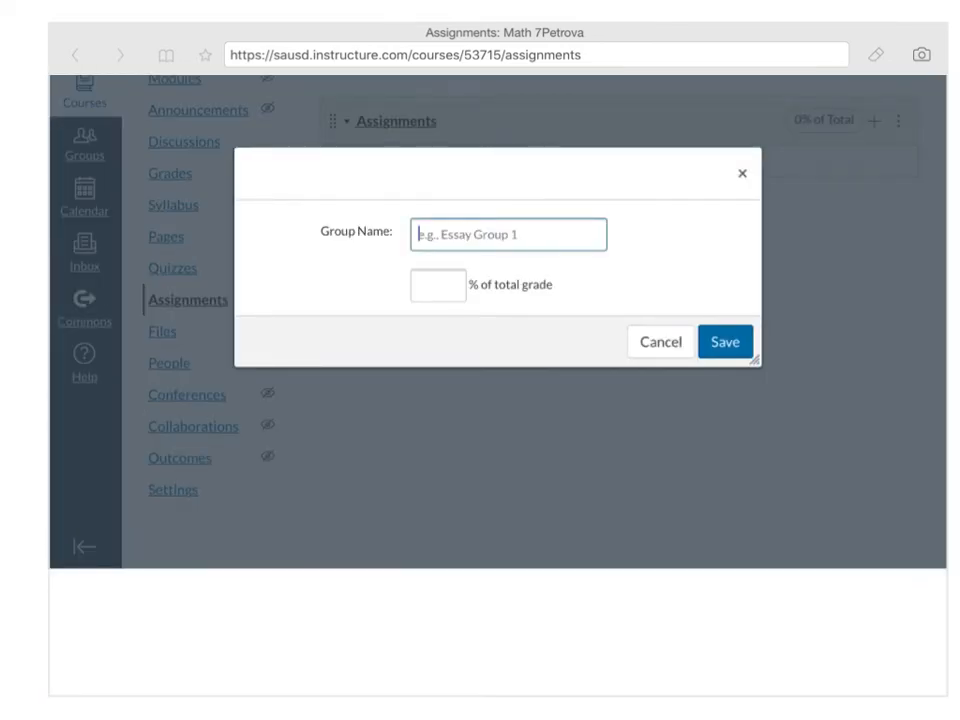
text(Classwork)
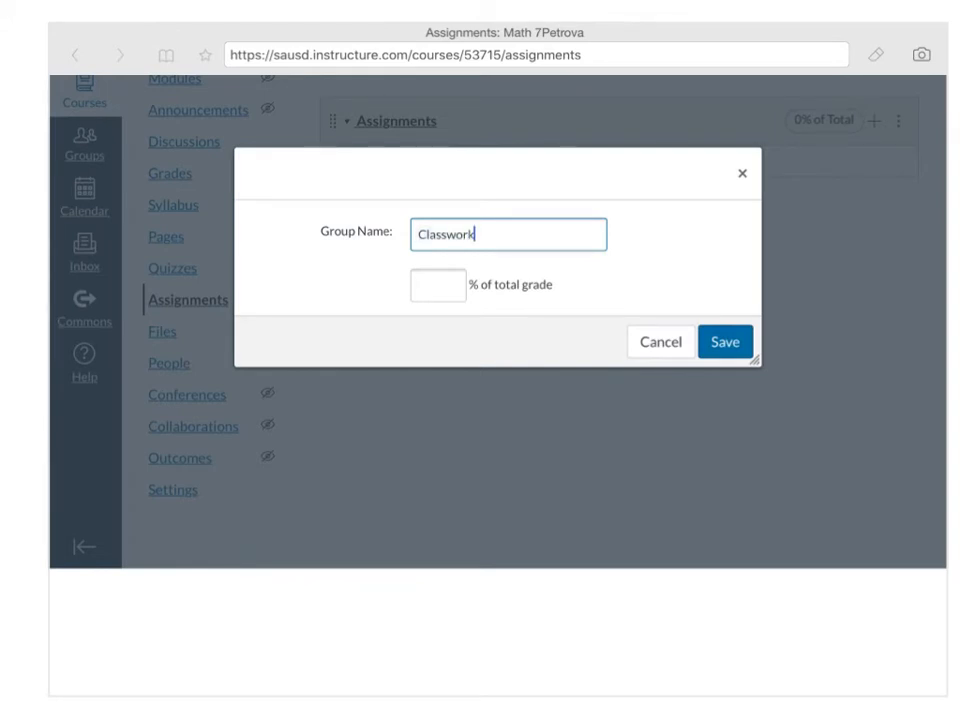
click(437, 285)
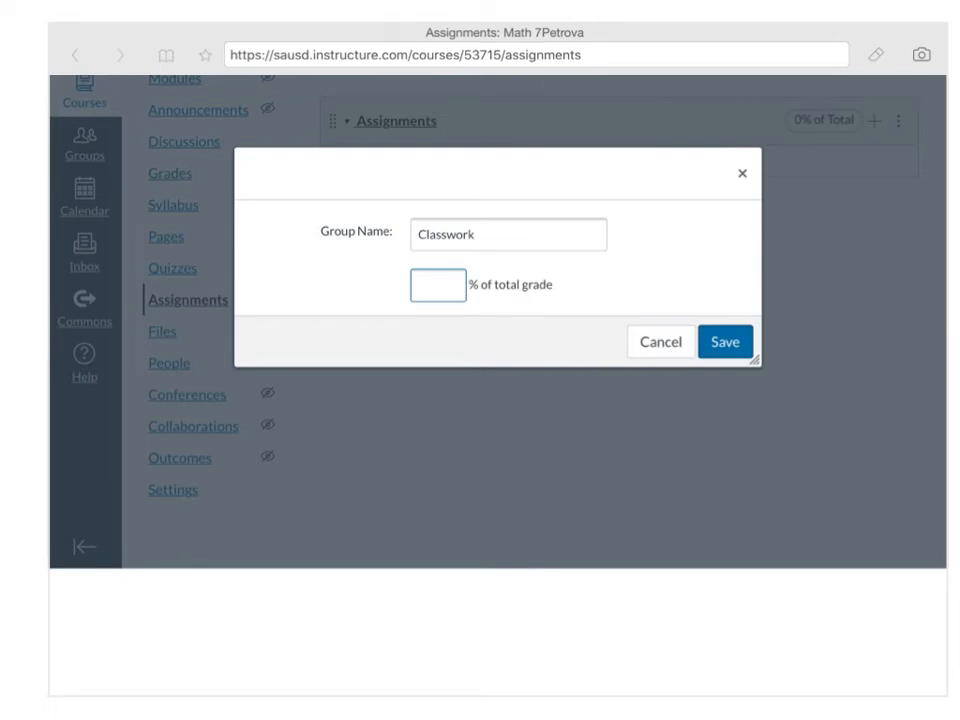
click(438, 285)
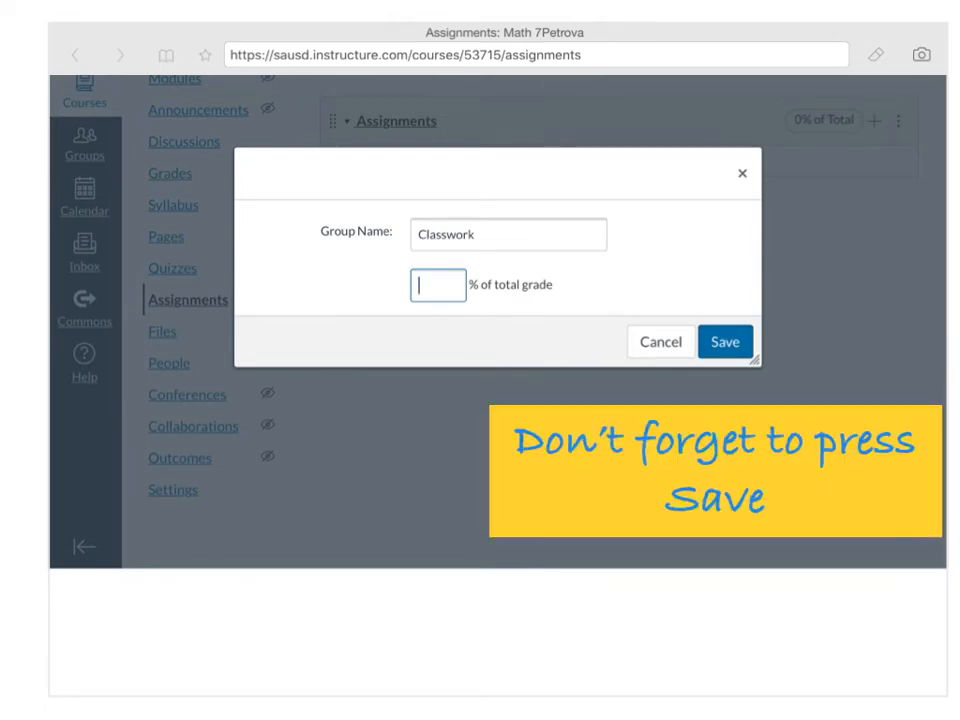
text(50)
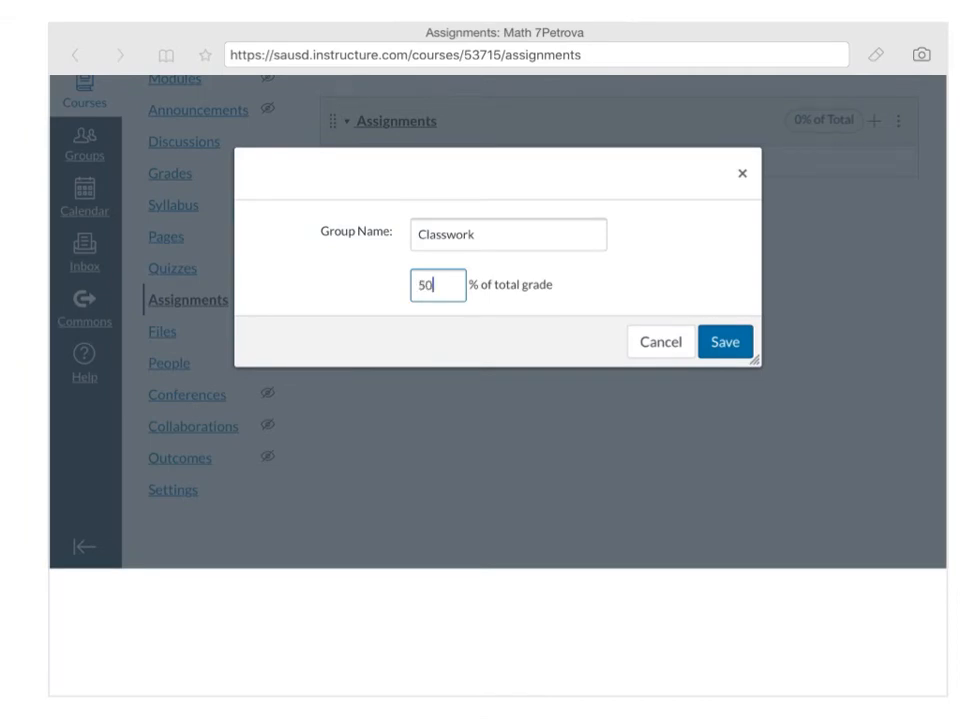
click(725, 341)
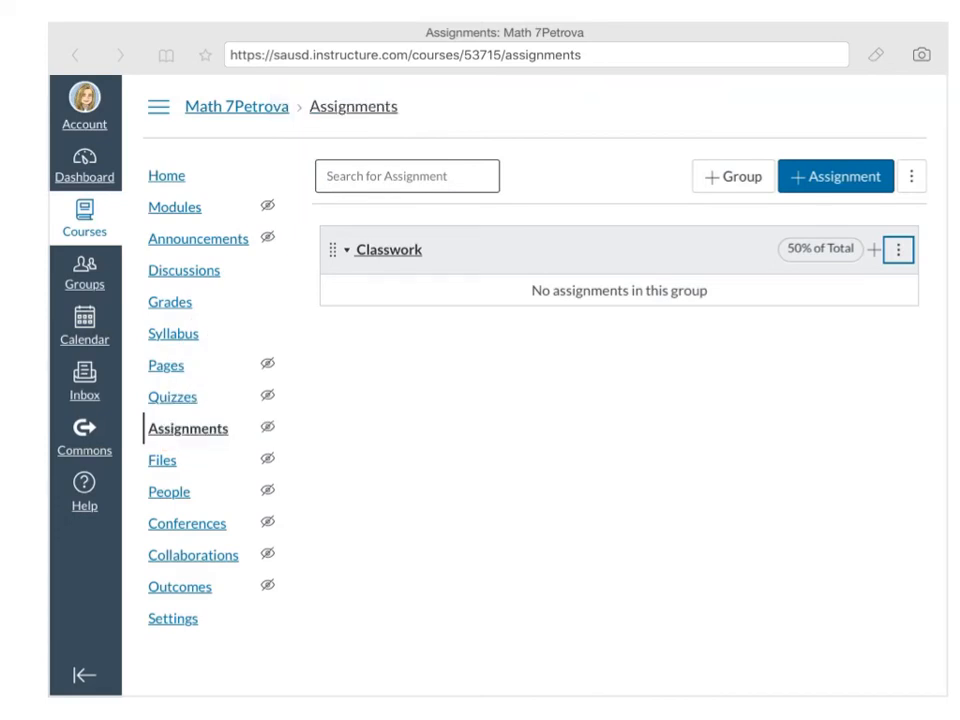
Add an HW assignment group at 20% and dismiss the saved confirmation
click(732, 176)
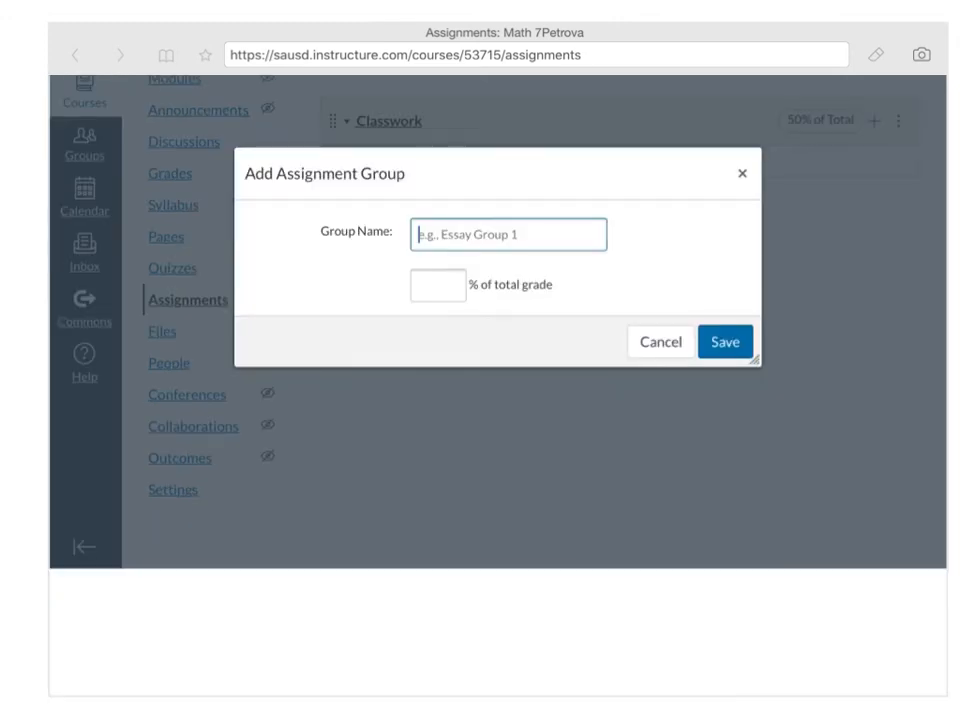
text(H)
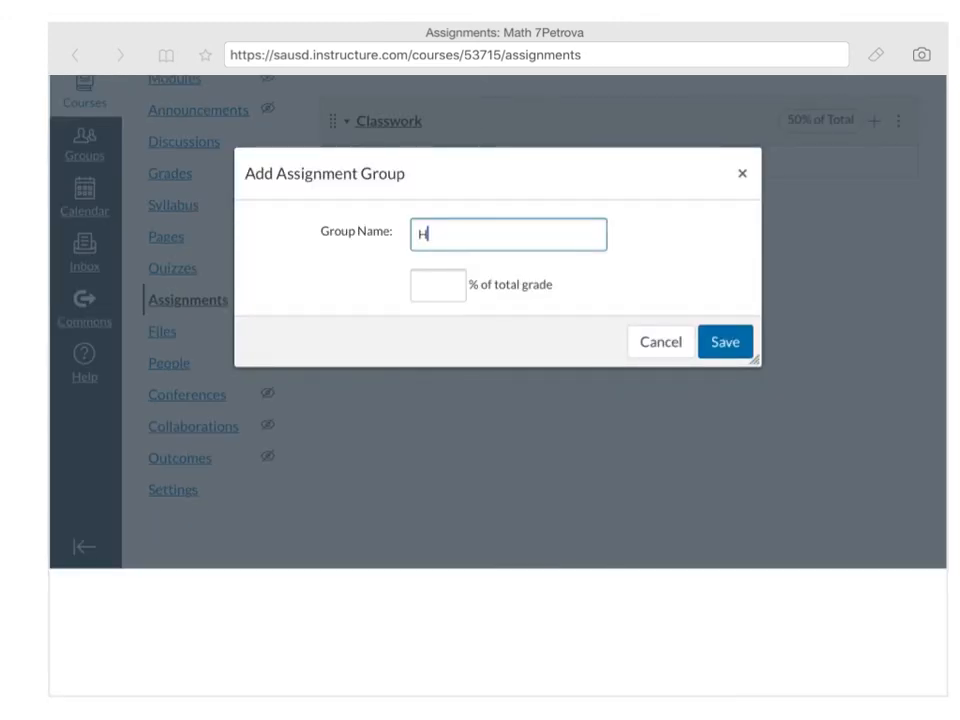
text(W)
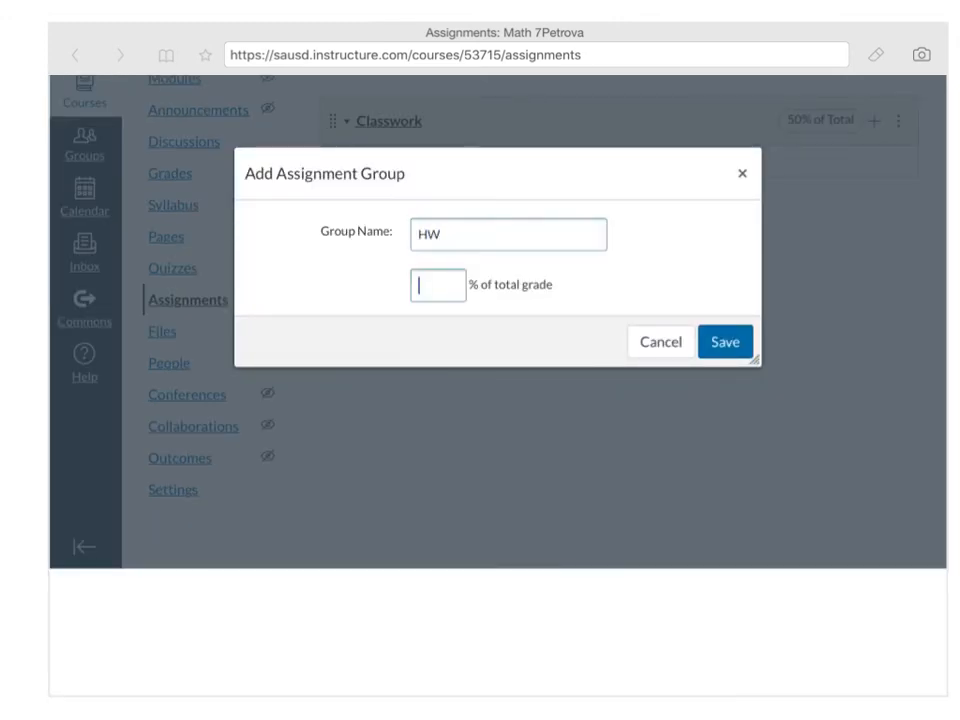
text(2)
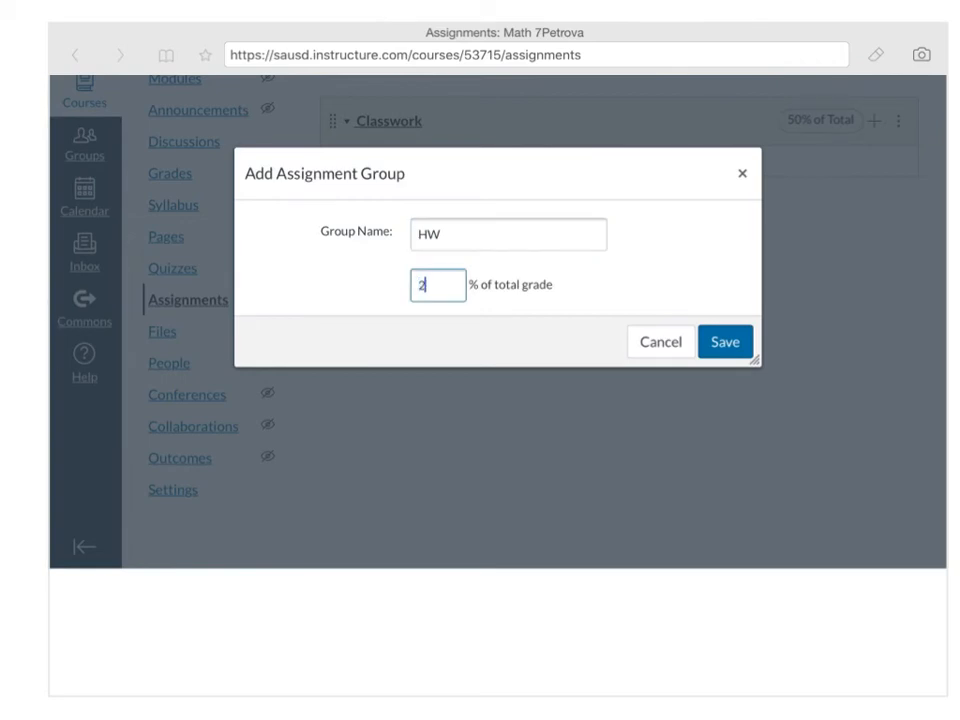
click(724, 341)
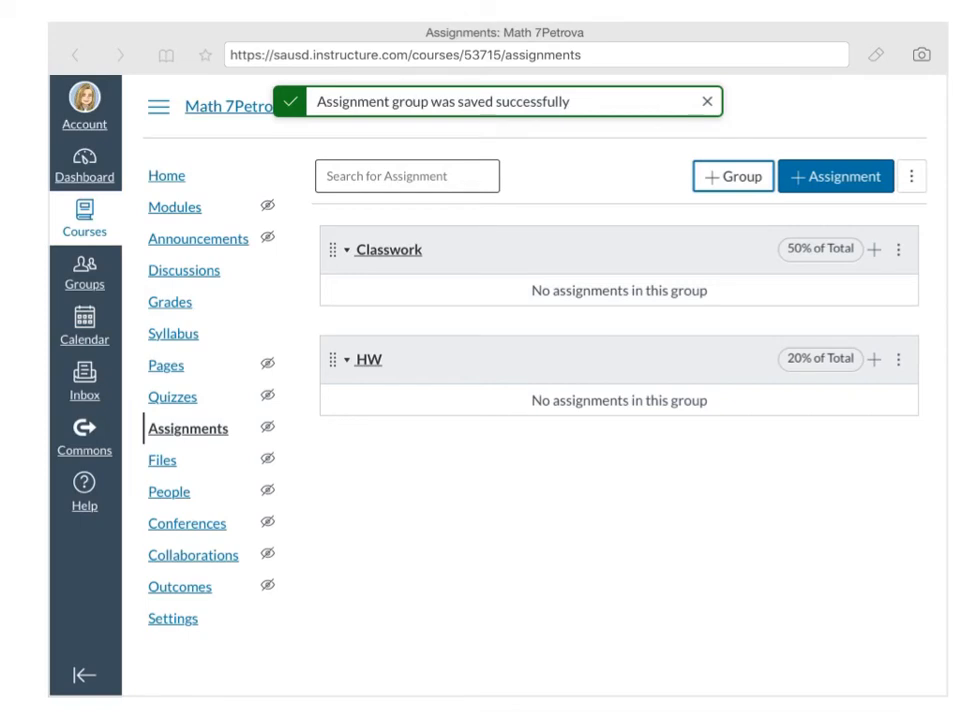
click(707, 101)
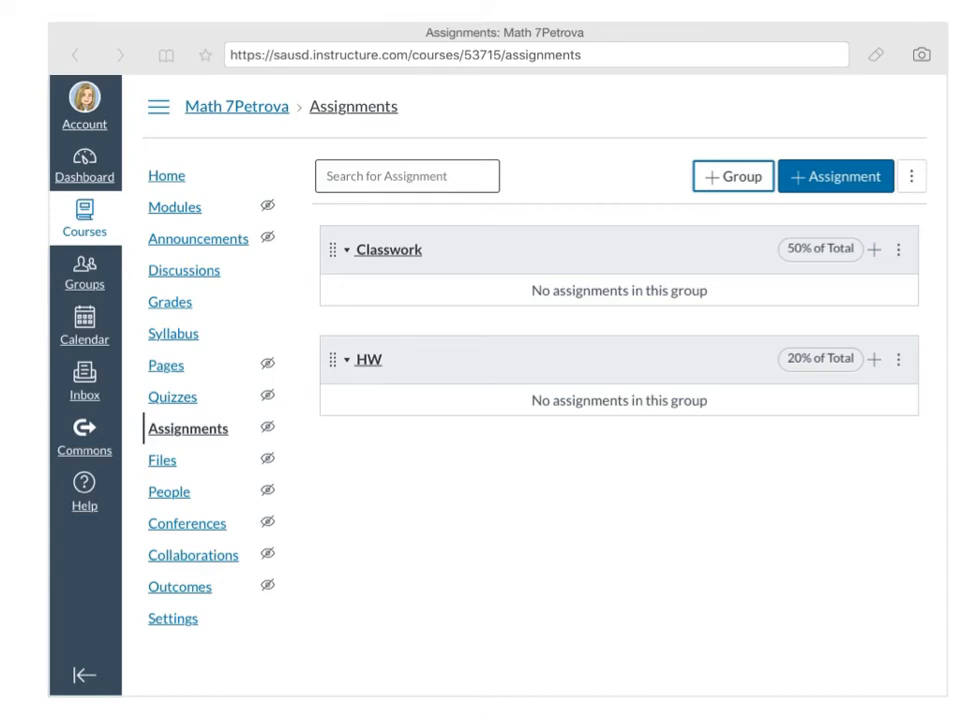
Add a 'Re takable Quizzes' assignment group weighted at 30% of the total
click(732, 176)
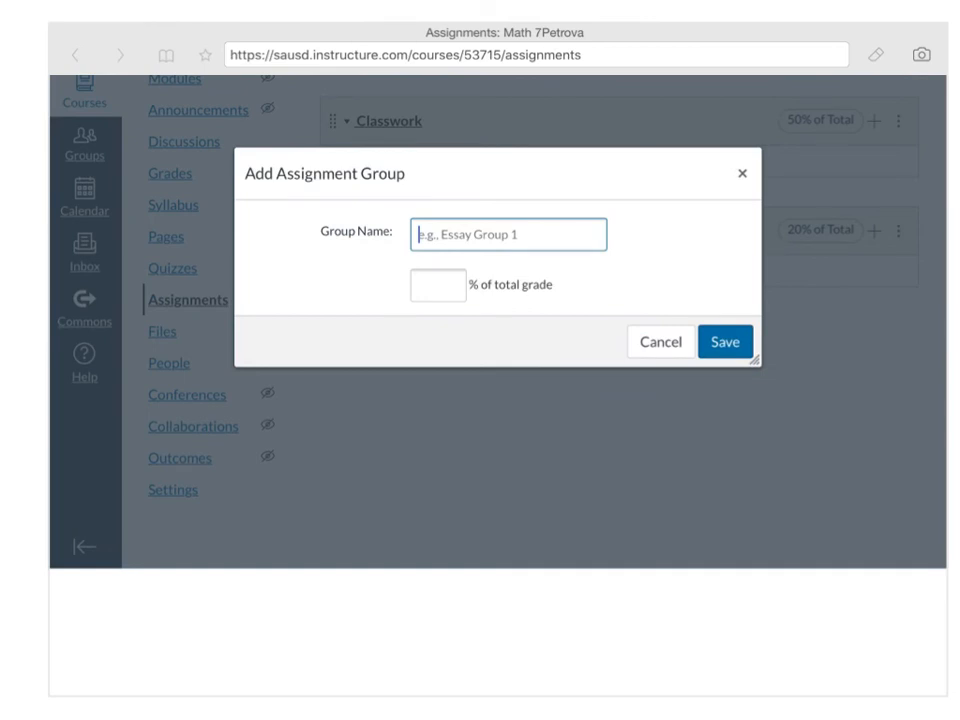
text(R)
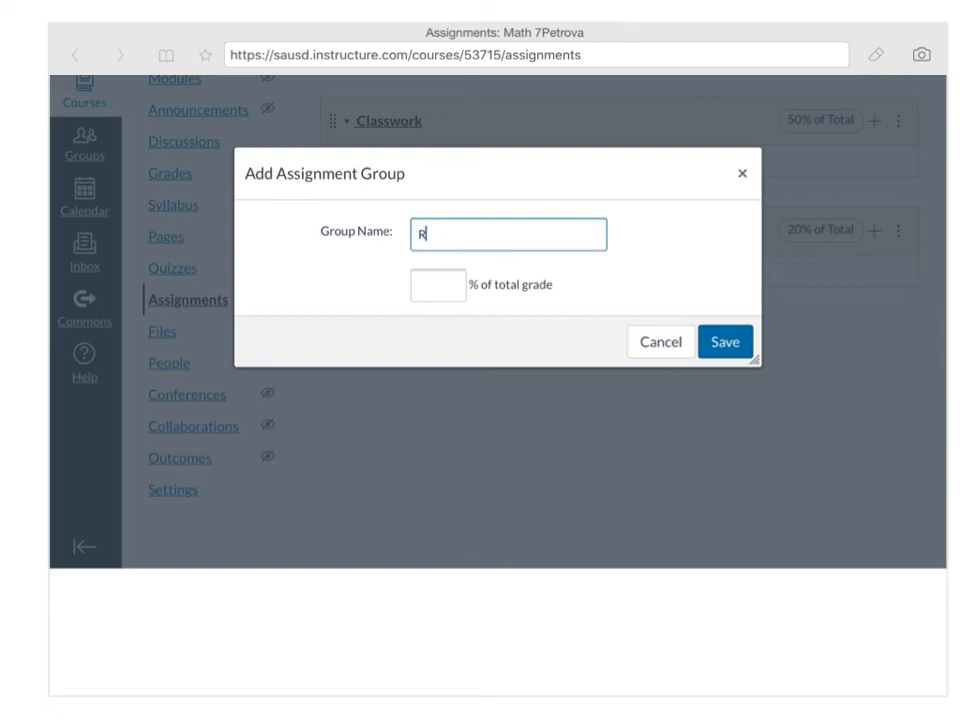
text(eta)
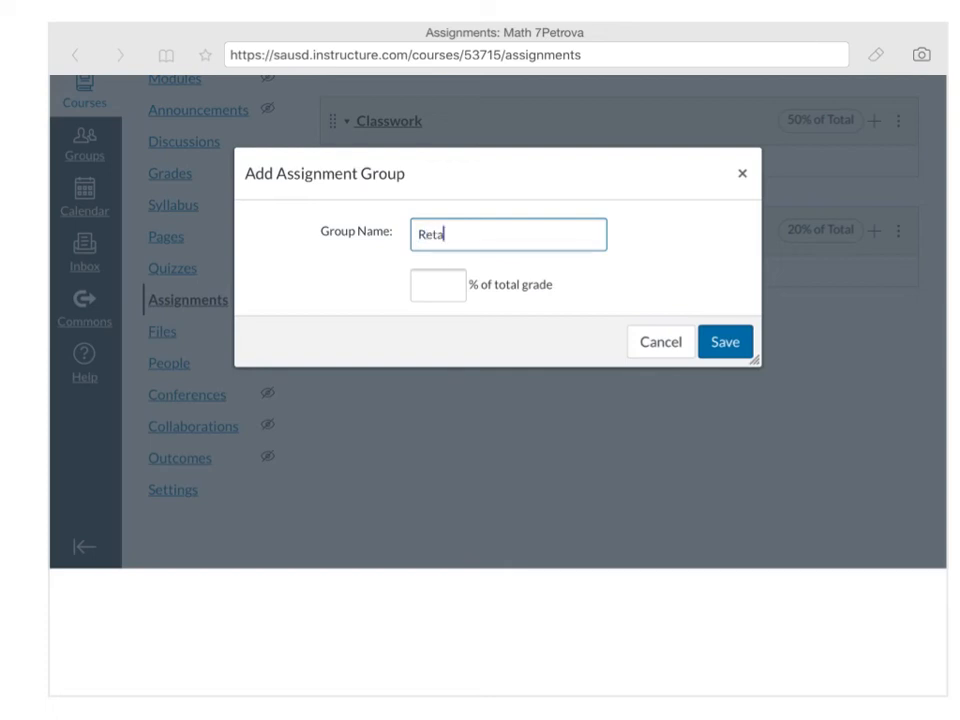
text(kab)
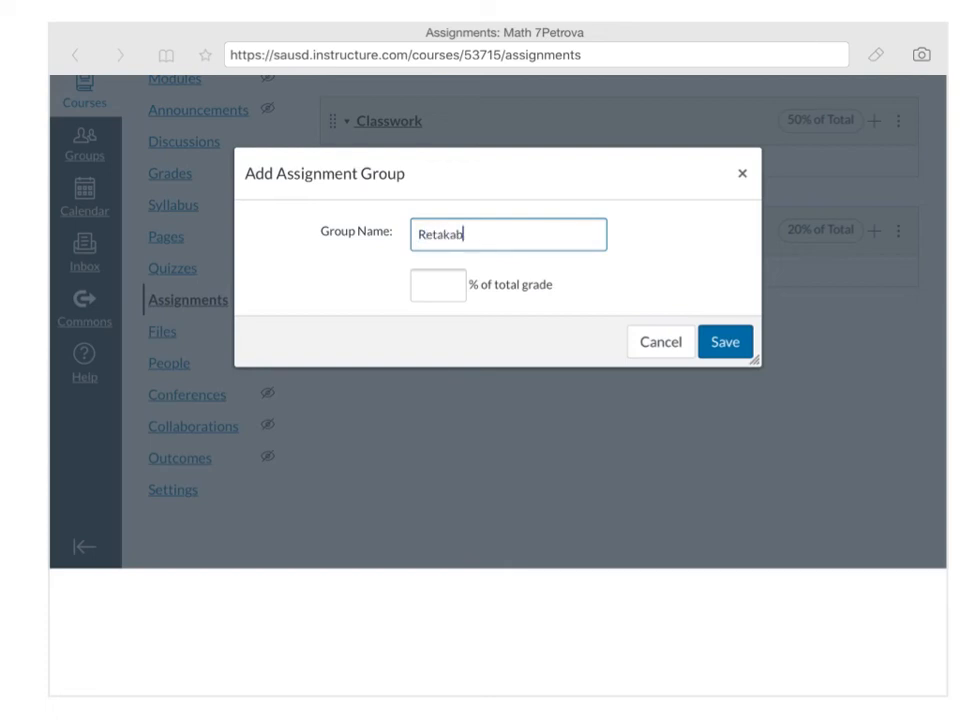
text(le)
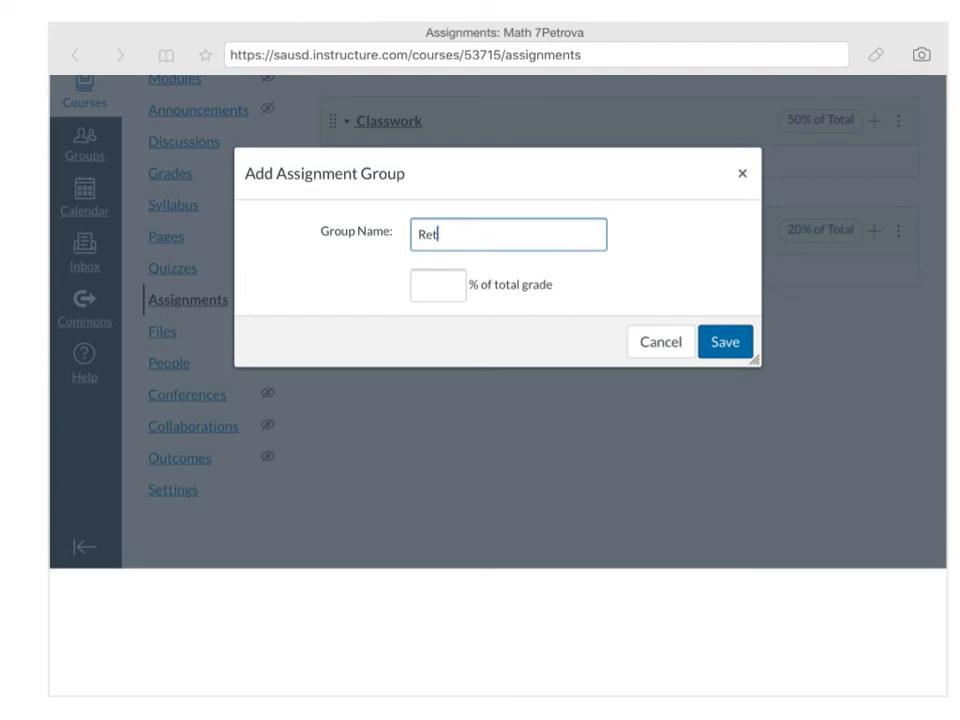
key(Backspace)
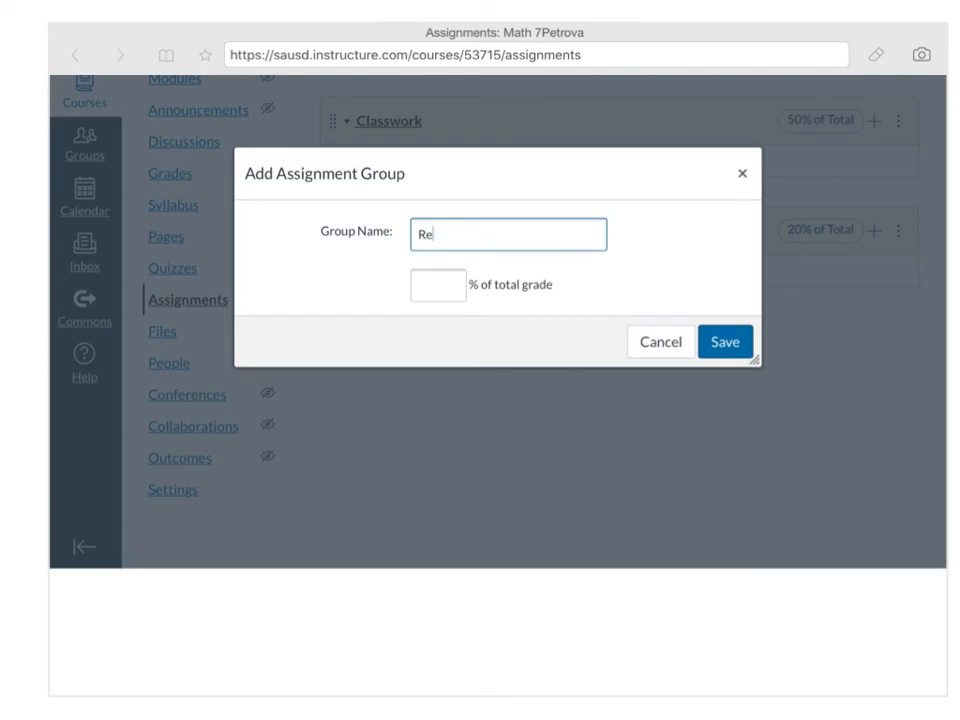
click(724, 341)
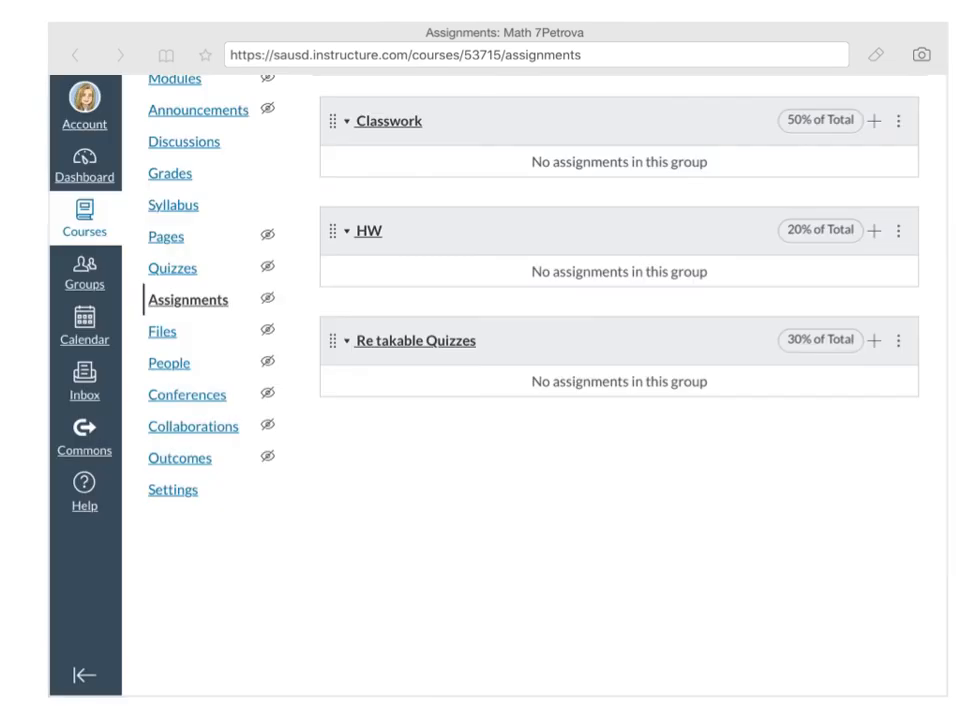